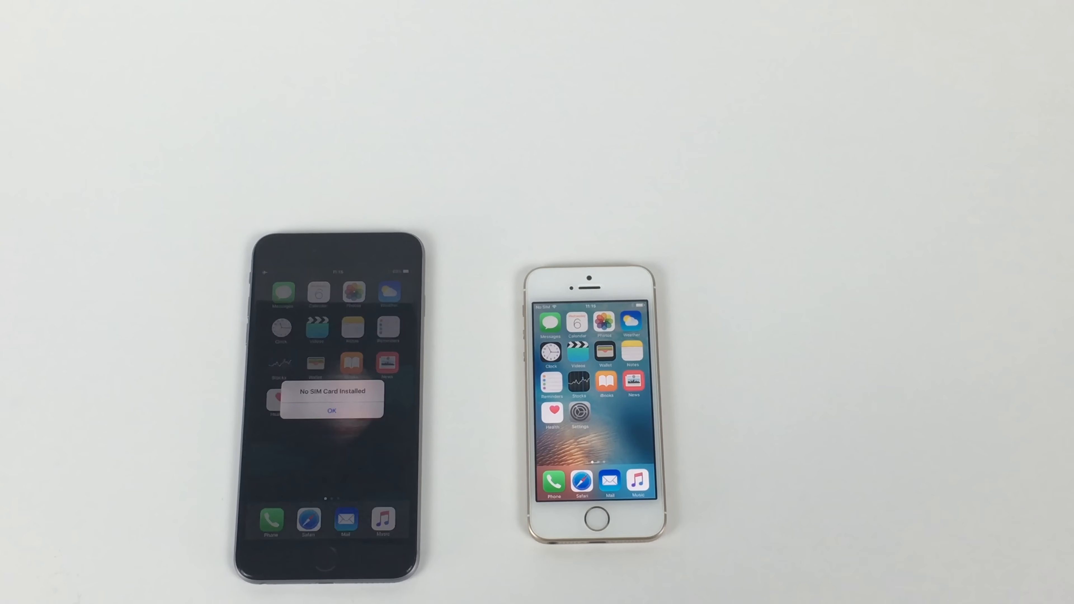
pyautogui.click(332, 411)
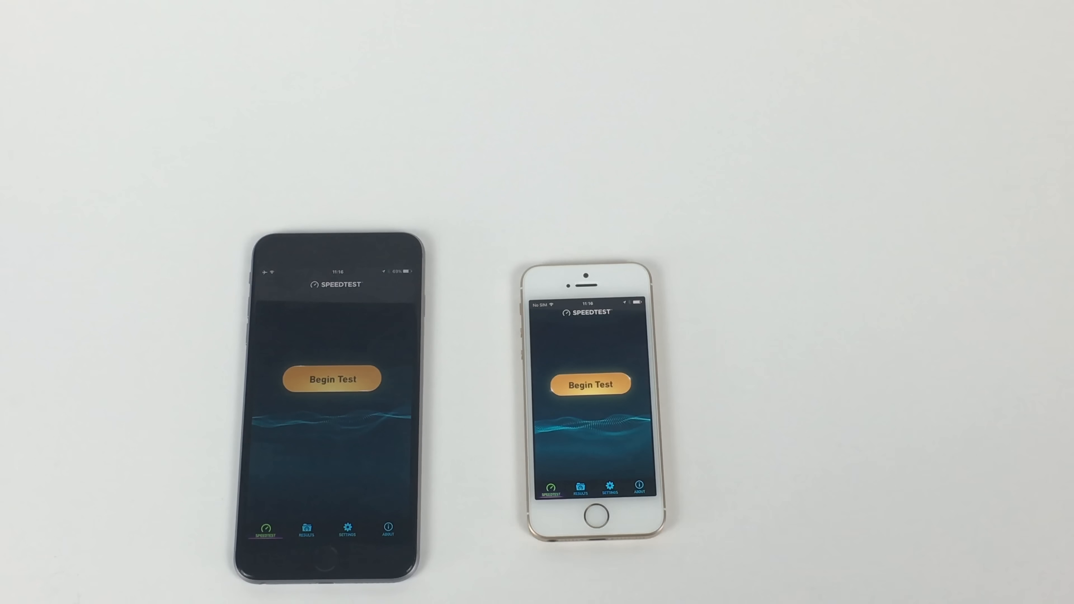
pyautogui.click(333, 382)
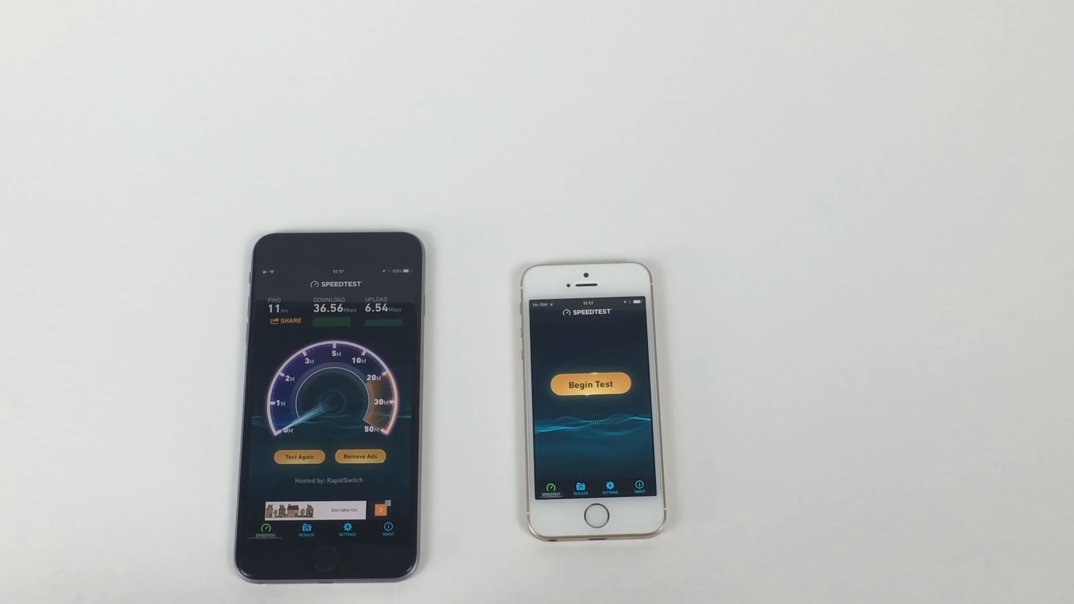
pyautogui.click(591, 384)
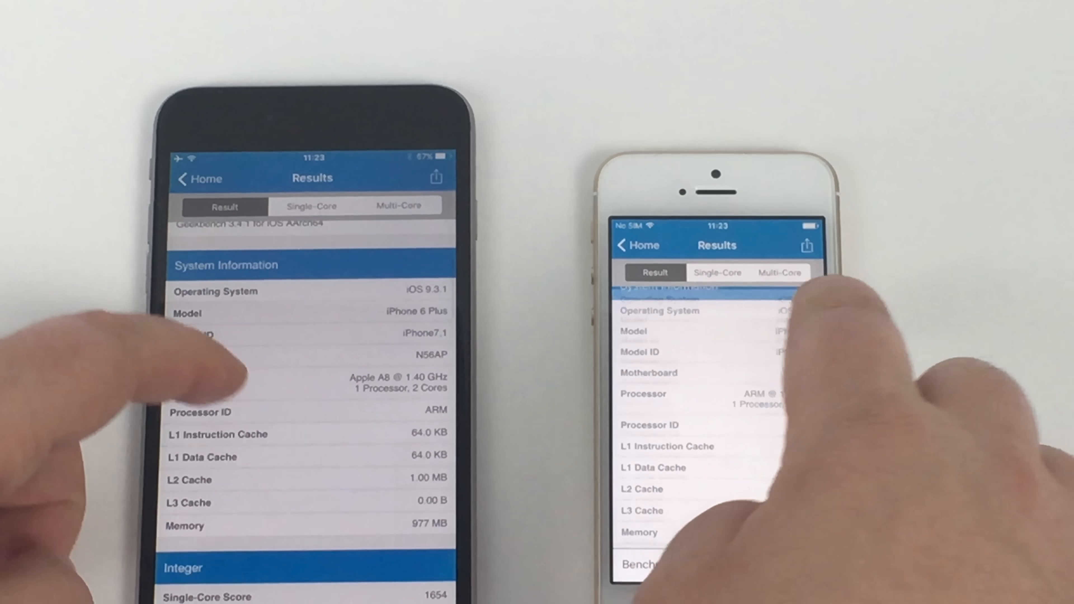
pyautogui.scroll(-3)
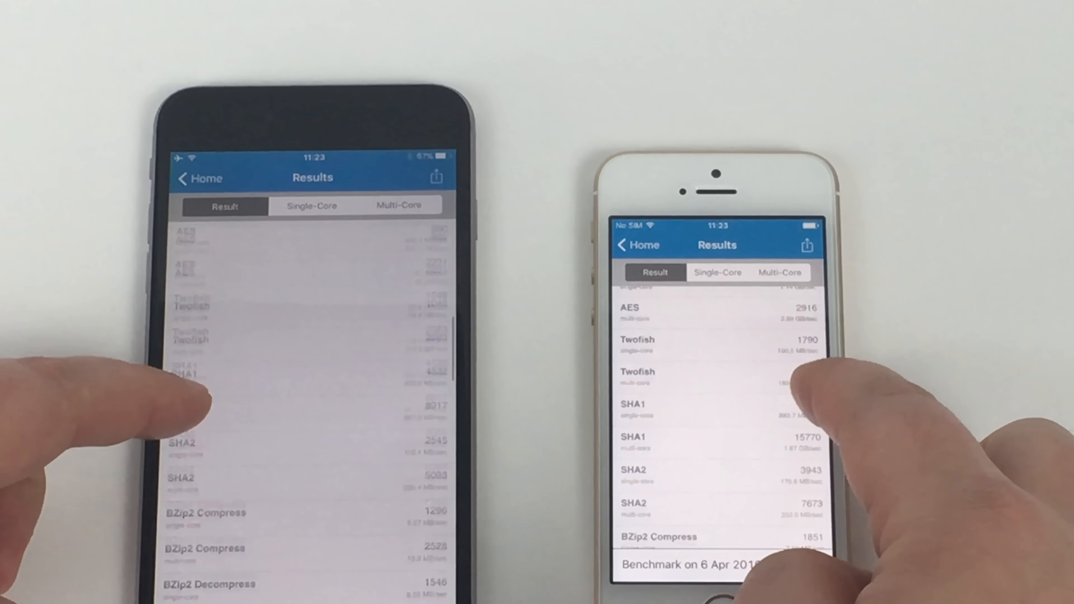
pyautogui.scroll(-3)
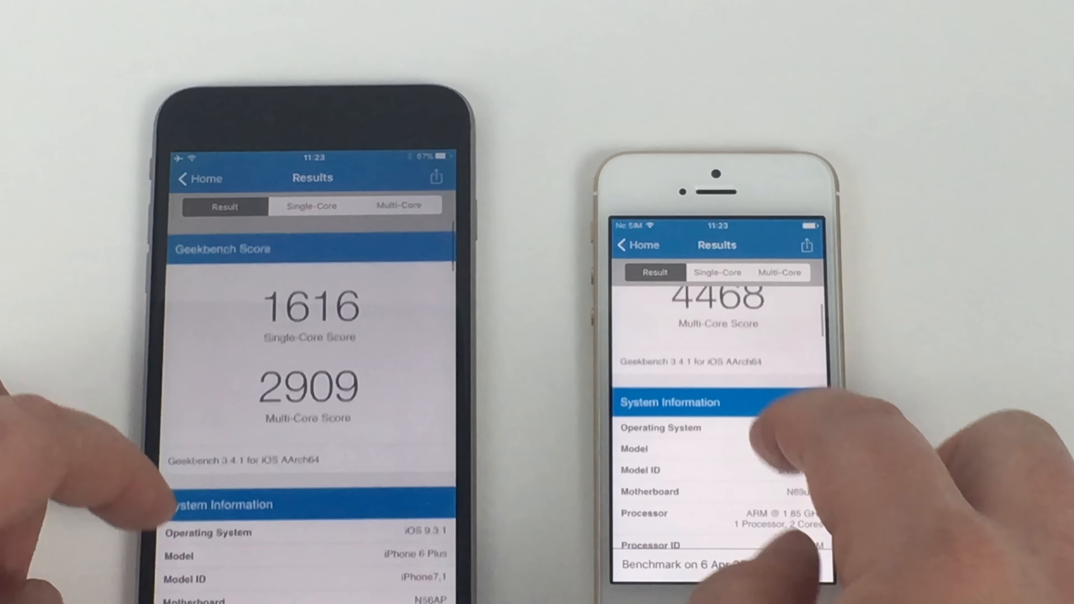
pyautogui.click(717, 272)
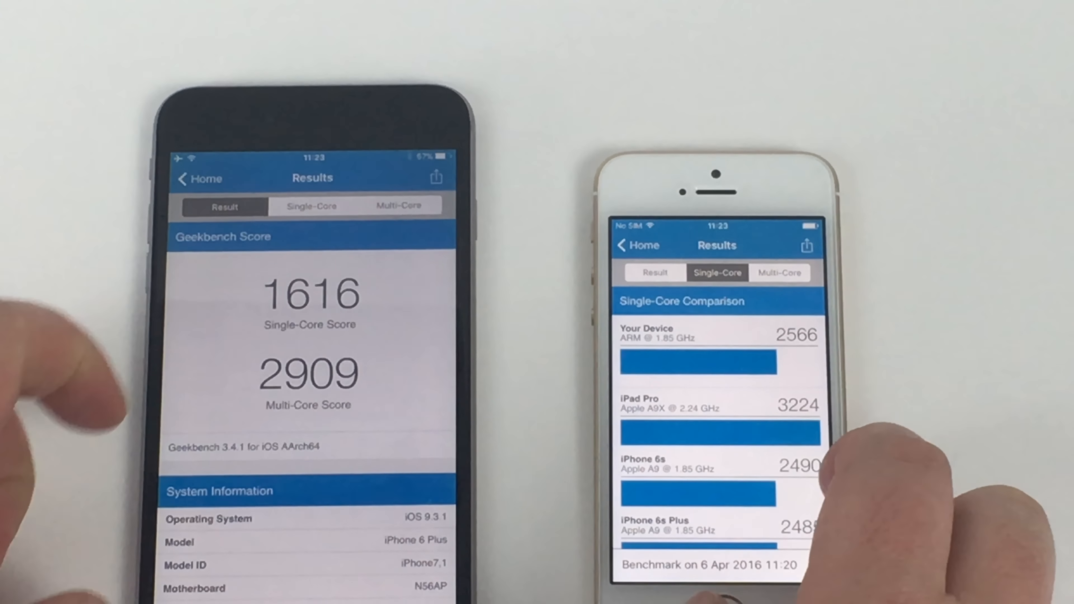
pyautogui.click(313, 207)
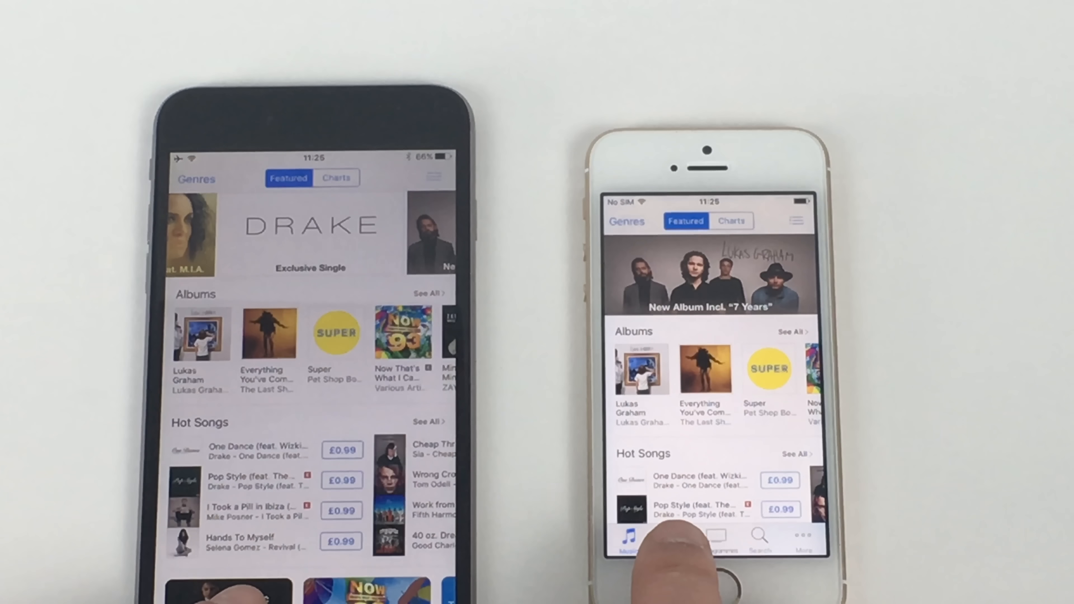
pyautogui.click(672, 540)
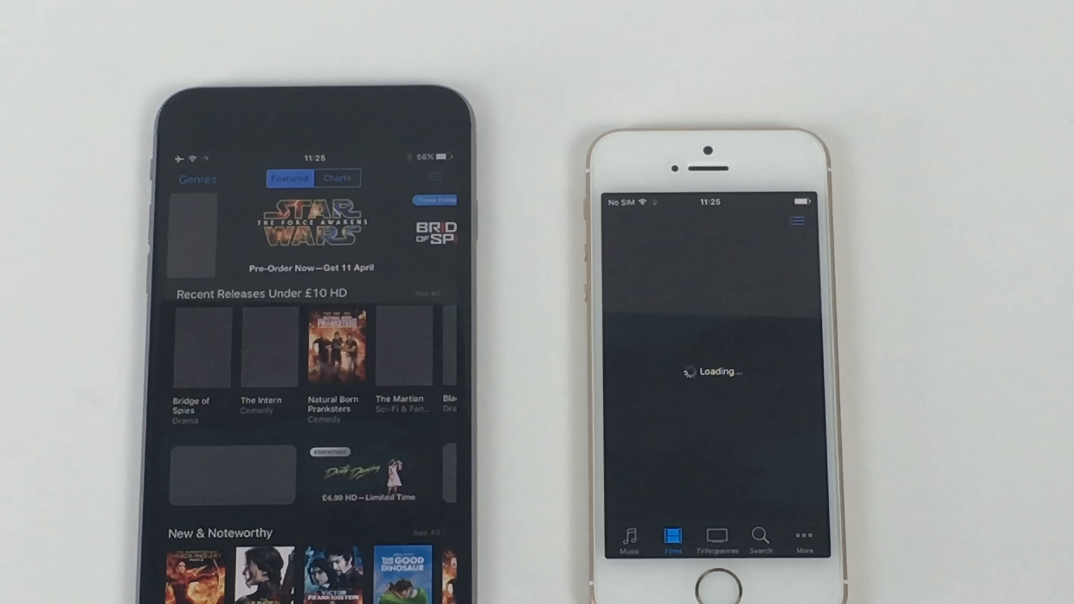